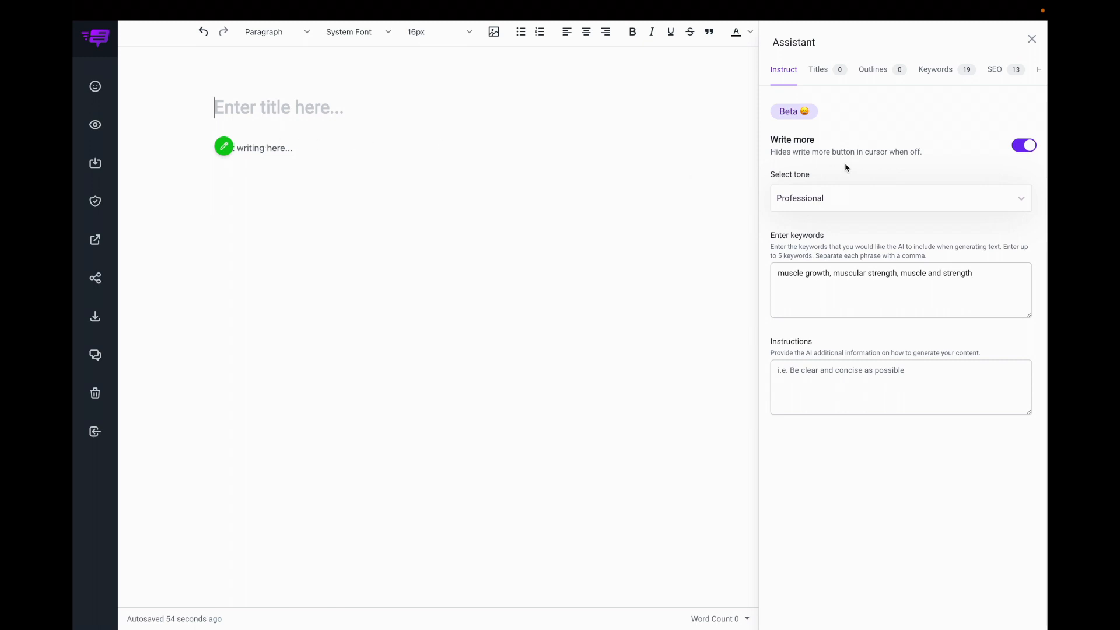
{"action": "mouse_move", "coordinate": [1025, 147]}
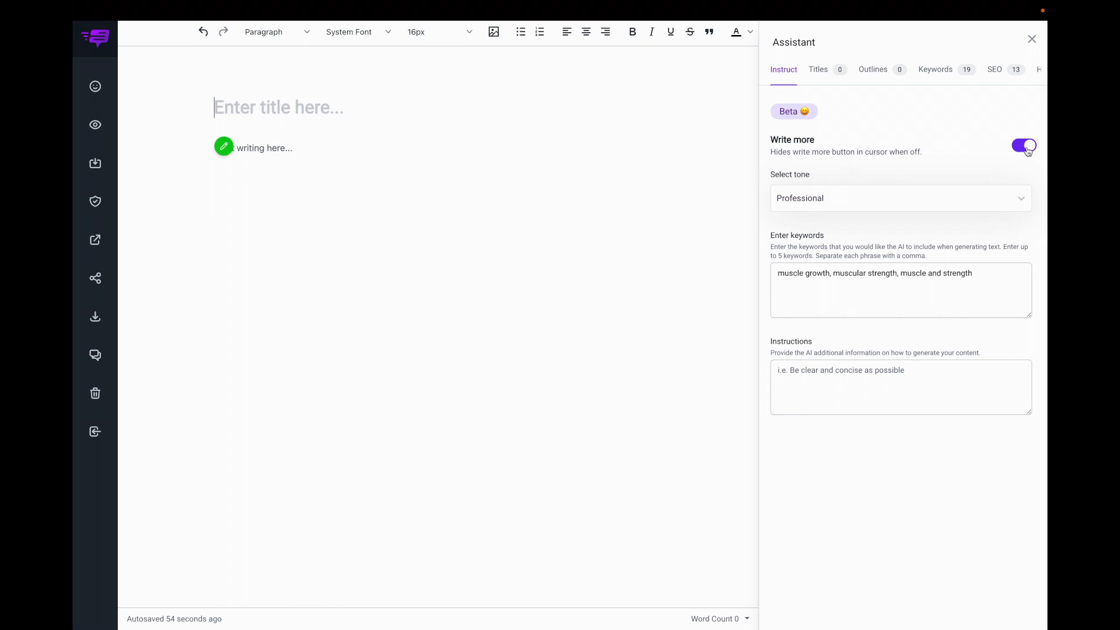
Generate five title ideas and use 'The Ultimate Guide To Building Muscle: What You Need To Know'.
{"action": "left_click", "coordinate": [1024, 146]}
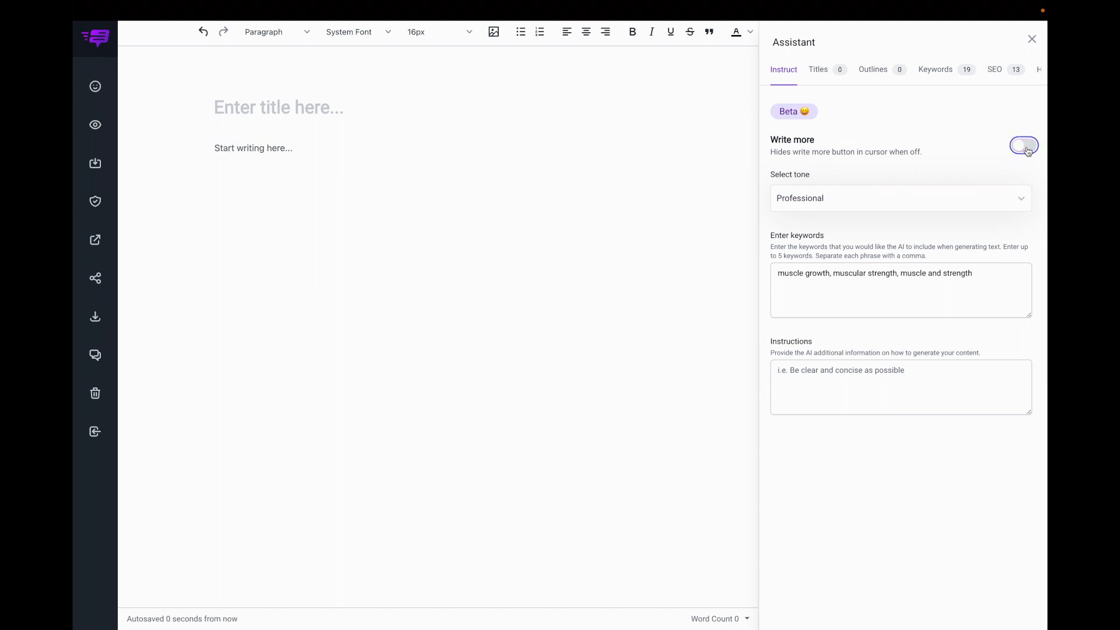
{"action": "left_click", "coordinate": [1023, 145]}
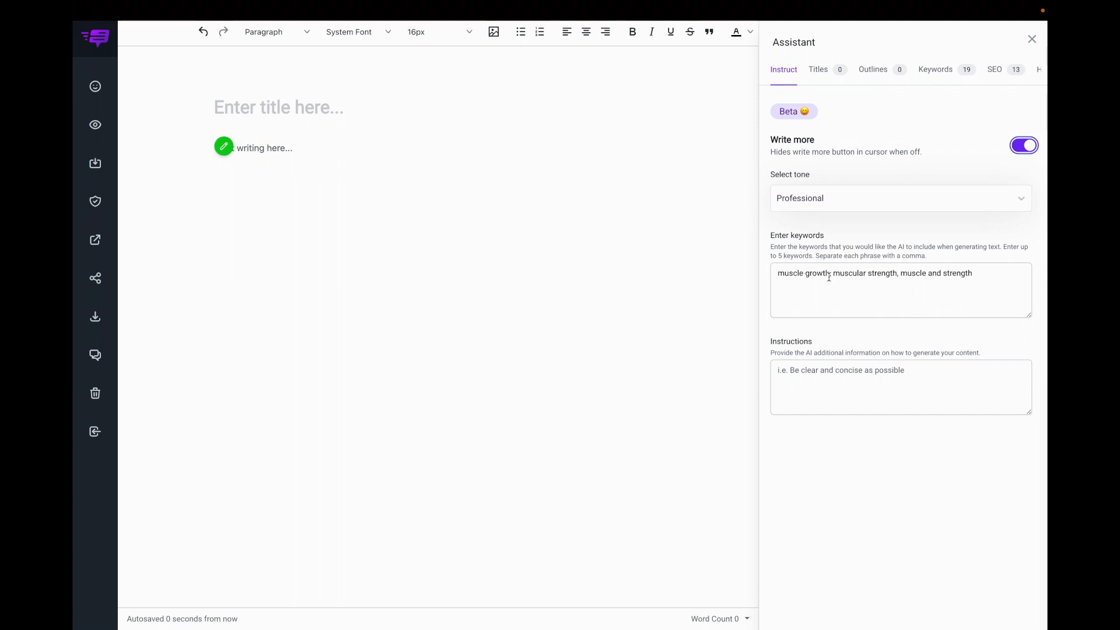
{"action": "left_click", "coordinate": [818, 70]}
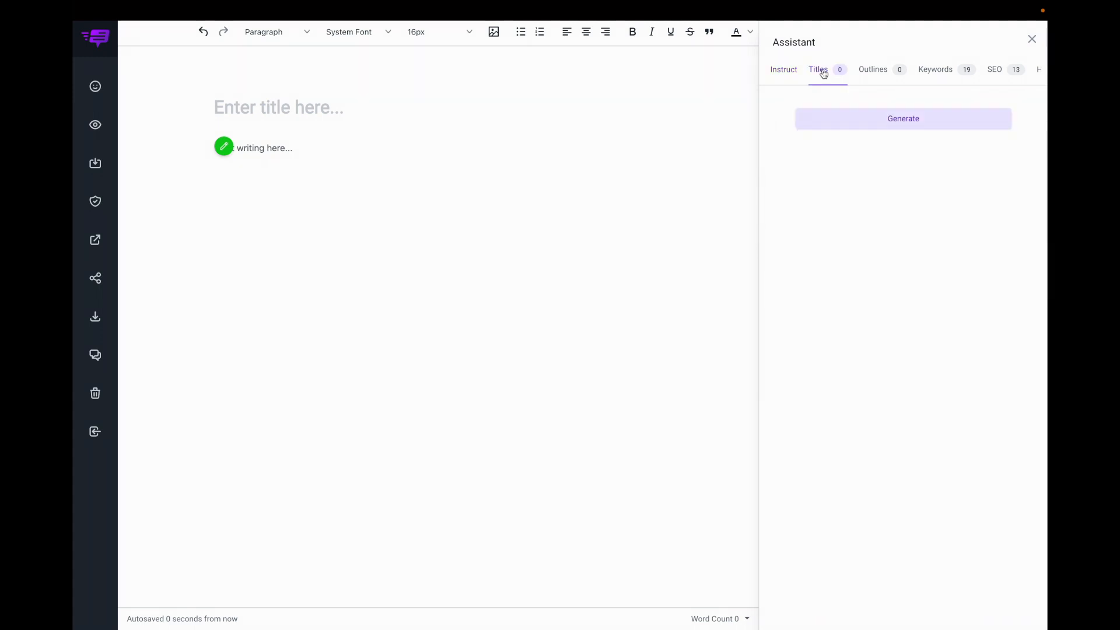
{"action": "left_click", "coordinate": [903, 118]}
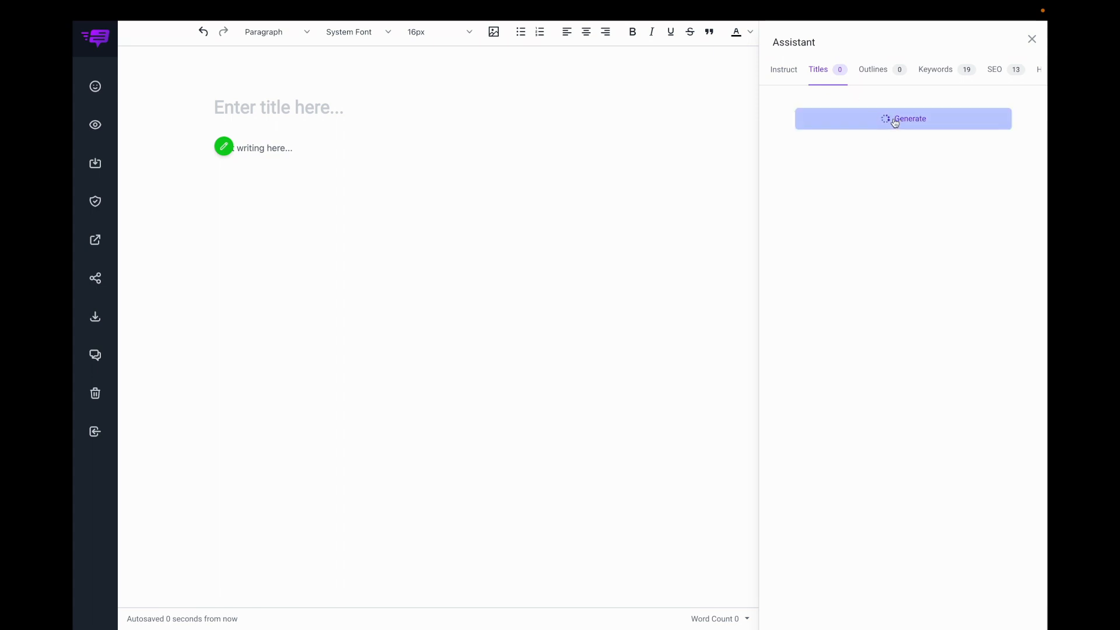
{"action": "left_click", "coordinate": [904, 118]}
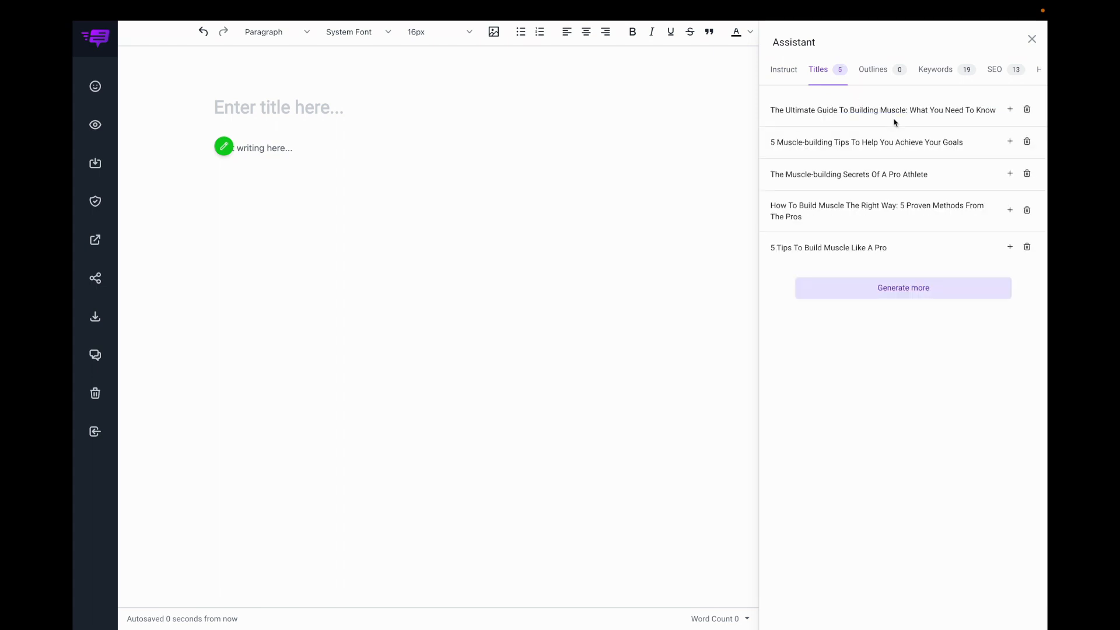
{"action": "mouse_move", "coordinate": [1009, 109]}
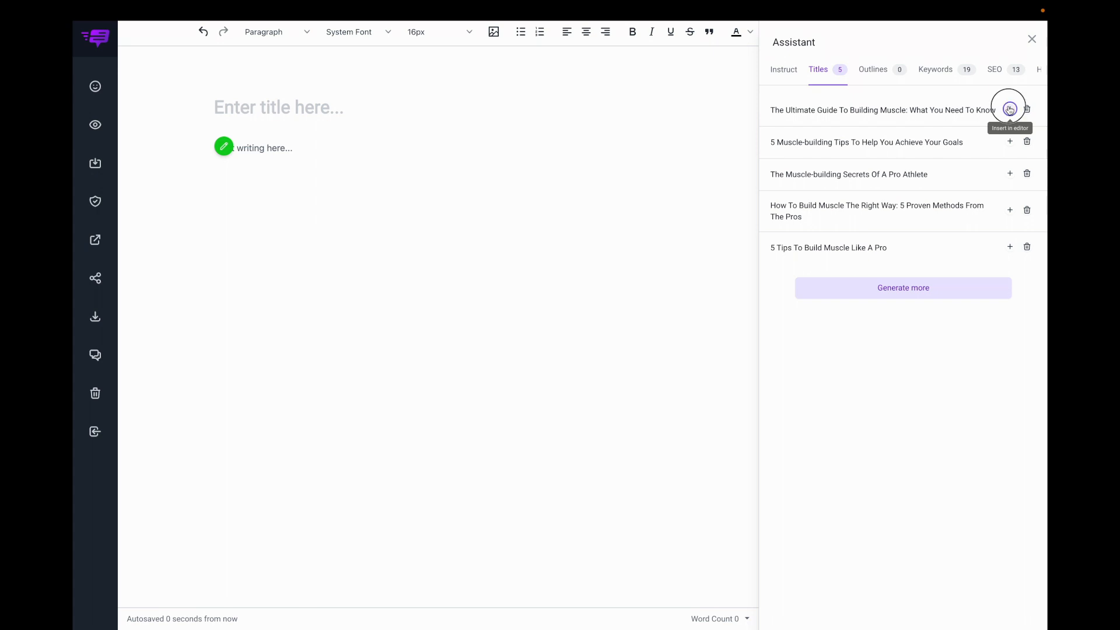
{"action": "left_click", "coordinate": [1010, 109]}
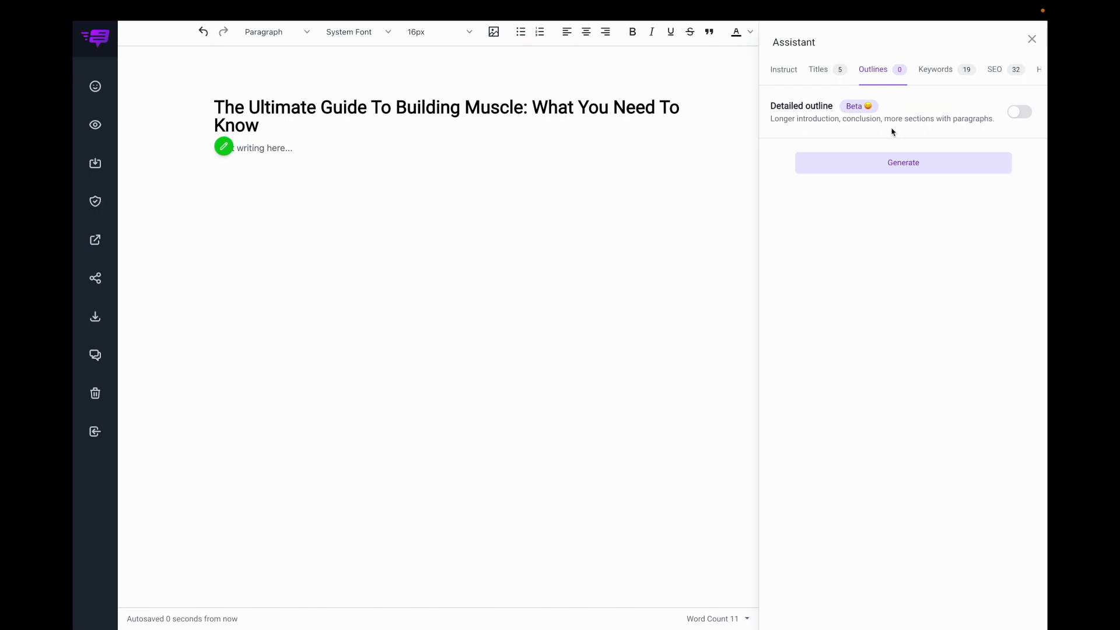
Generate and insert a ten-section outline with introduction and conclusion, plus one alternative outline.
{"action": "left_click", "coordinate": [903, 163]}
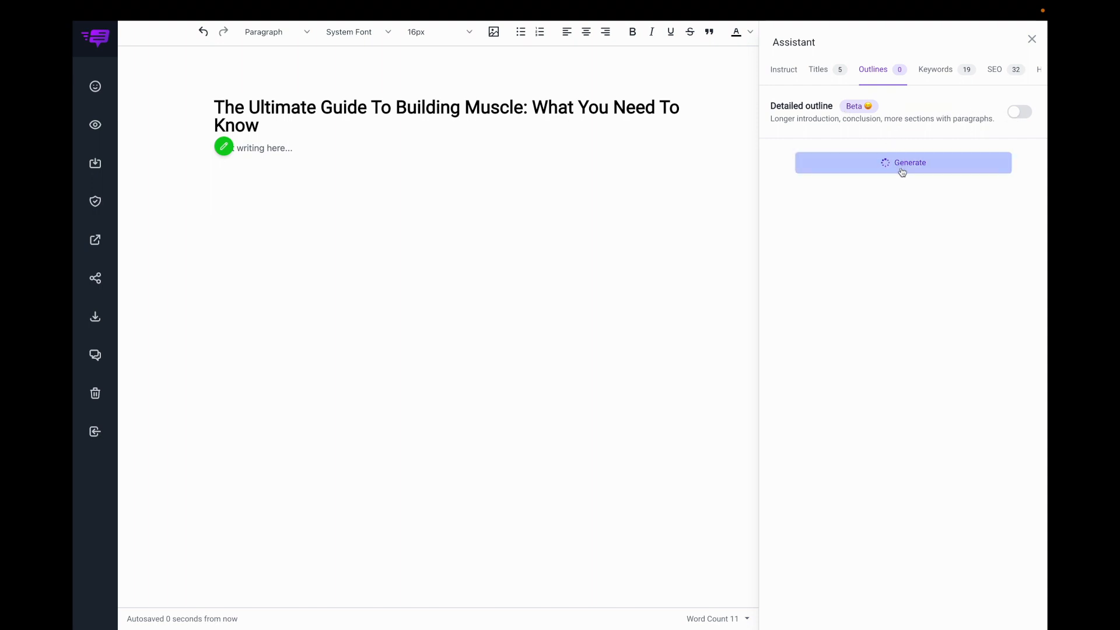
{"action": "left_click", "coordinate": [903, 163]}
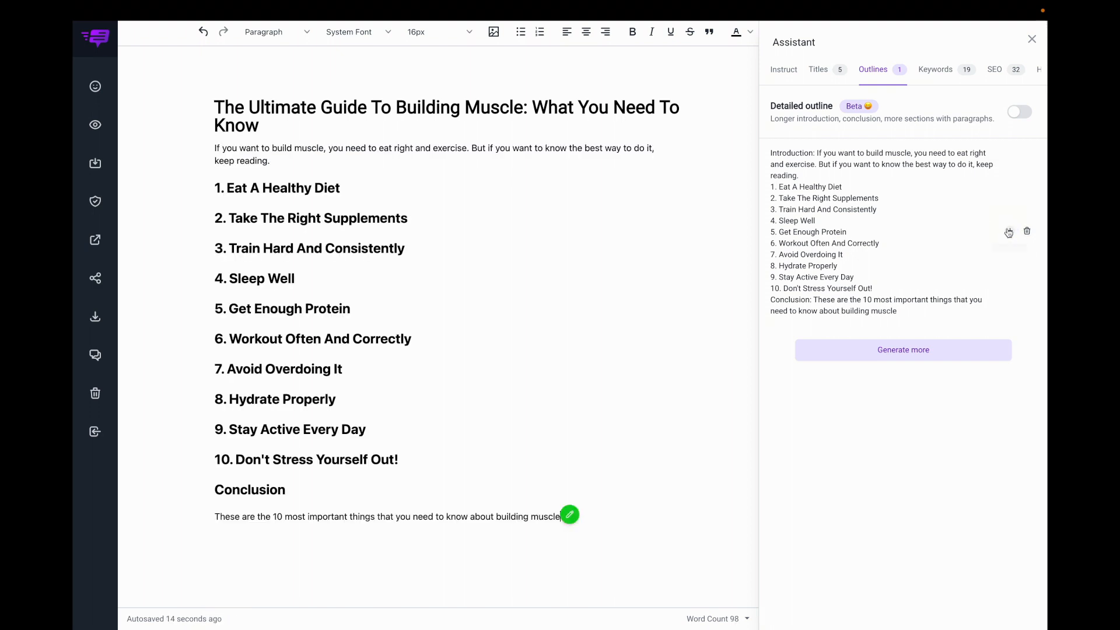
{"action": "left_click", "coordinate": [909, 350]}
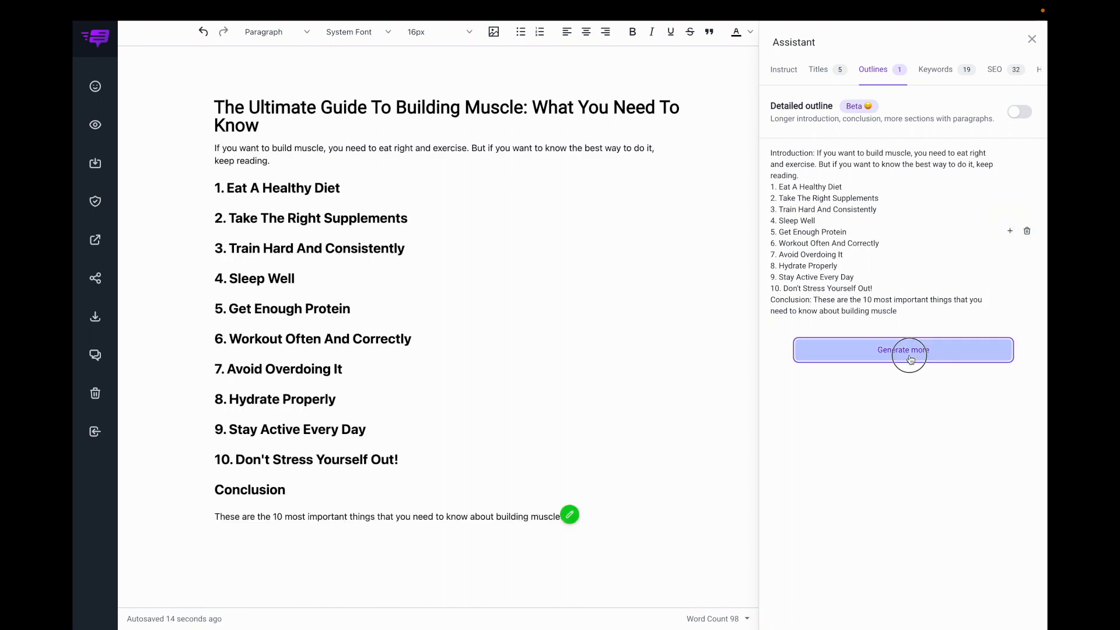
{"action": "left_click", "coordinate": [903, 350]}
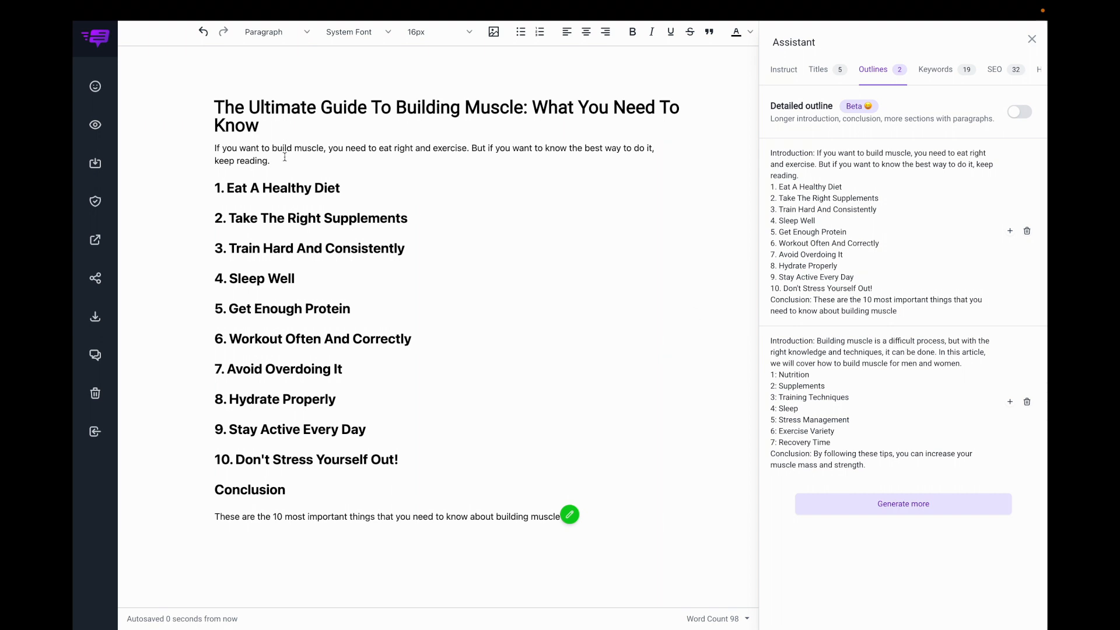
{"action": "mouse_move", "coordinate": [280, 177]}
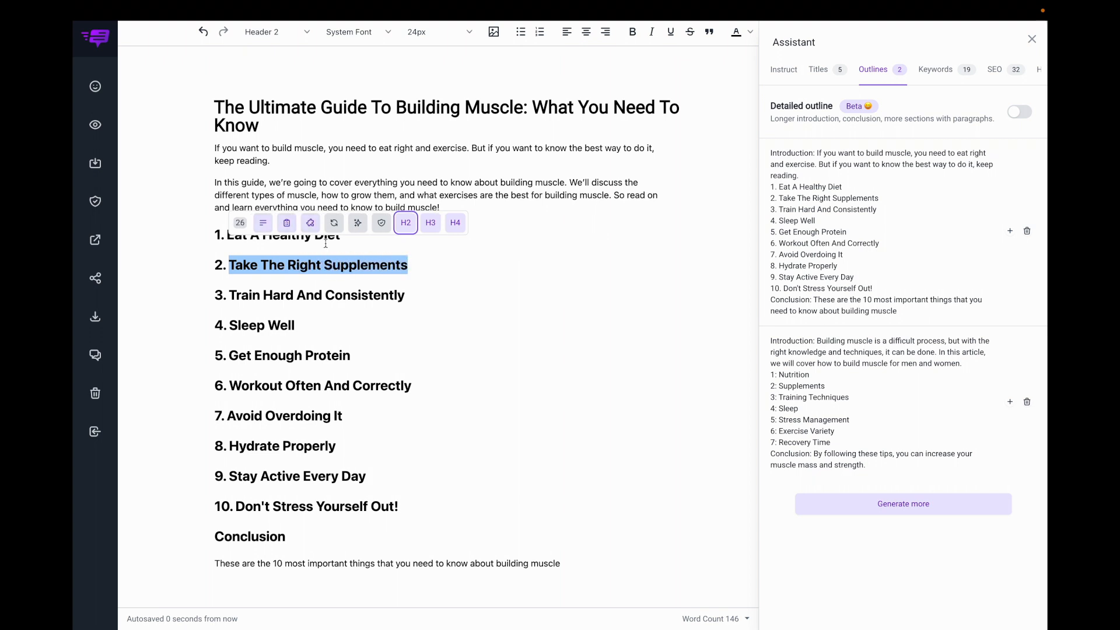
{"action": "mouse_move", "coordinate": [263, 223]}
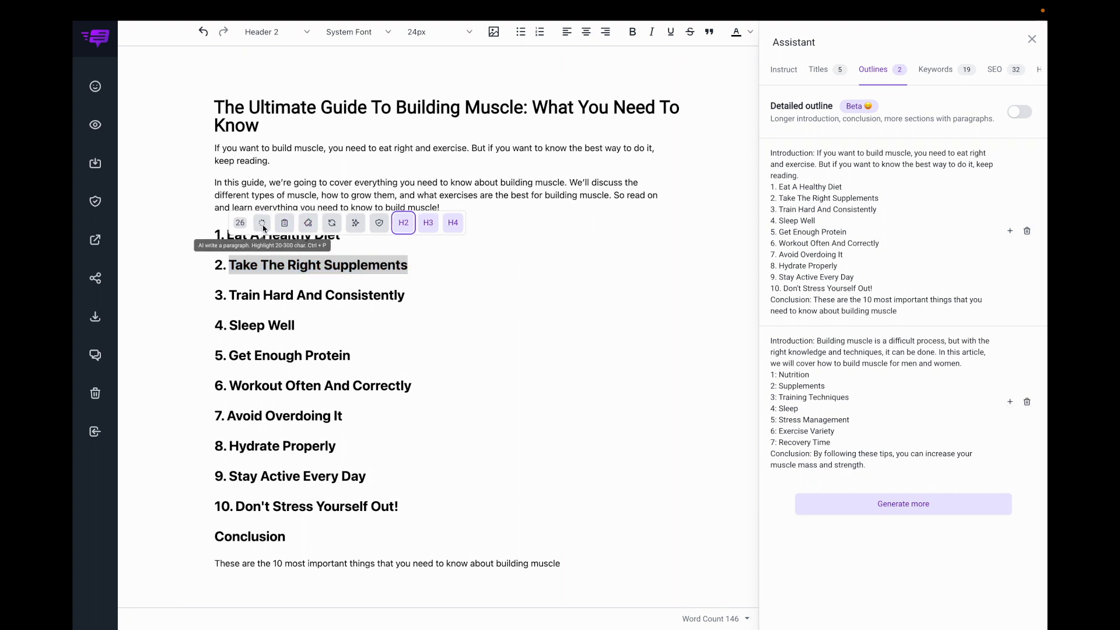
AI-write paragraphs for the Take The Right Supplements and Eat A Healthy Diet sections.
{"action": "left_click", "coordinate": [262, 223]}
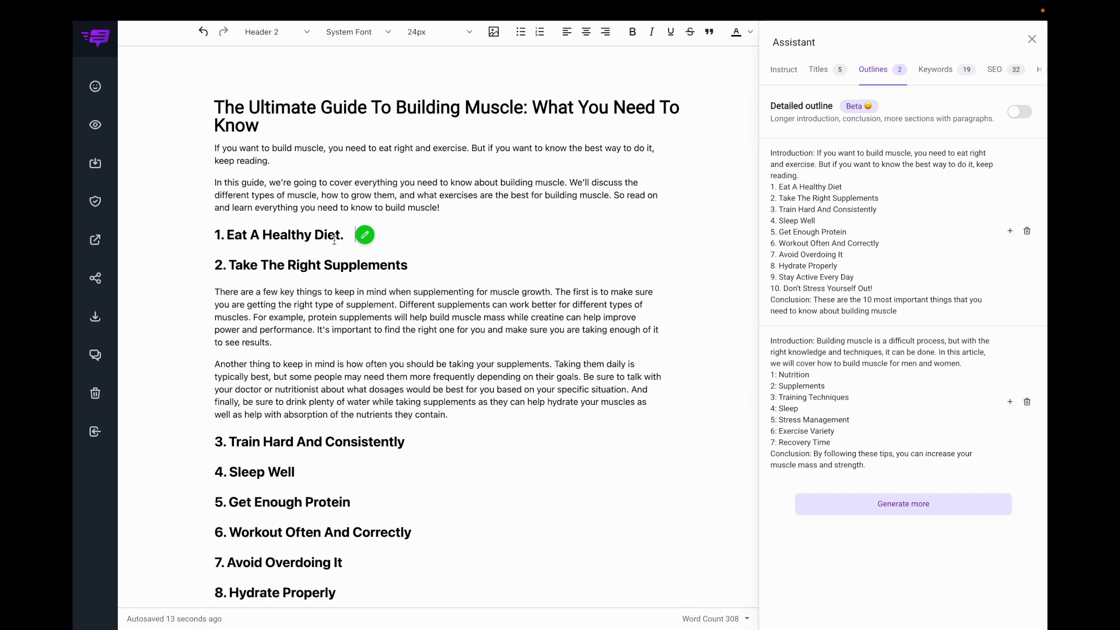
{"action": "mouse_move", "coordinate": [352, 235]}
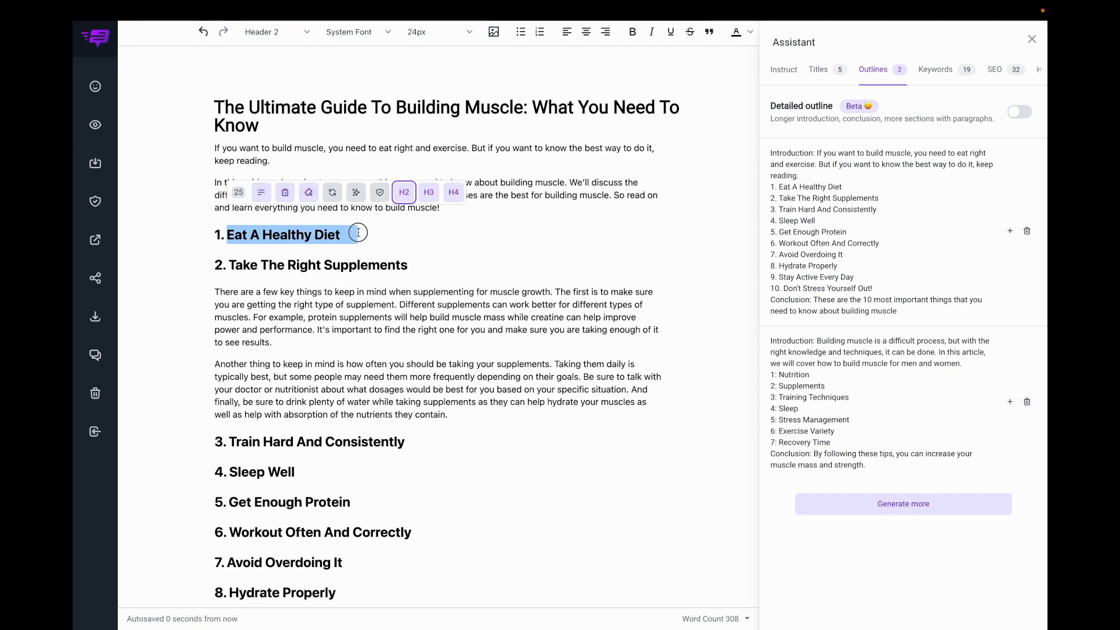
{"action": "mouse_move", "coordinate": [261, 193]}
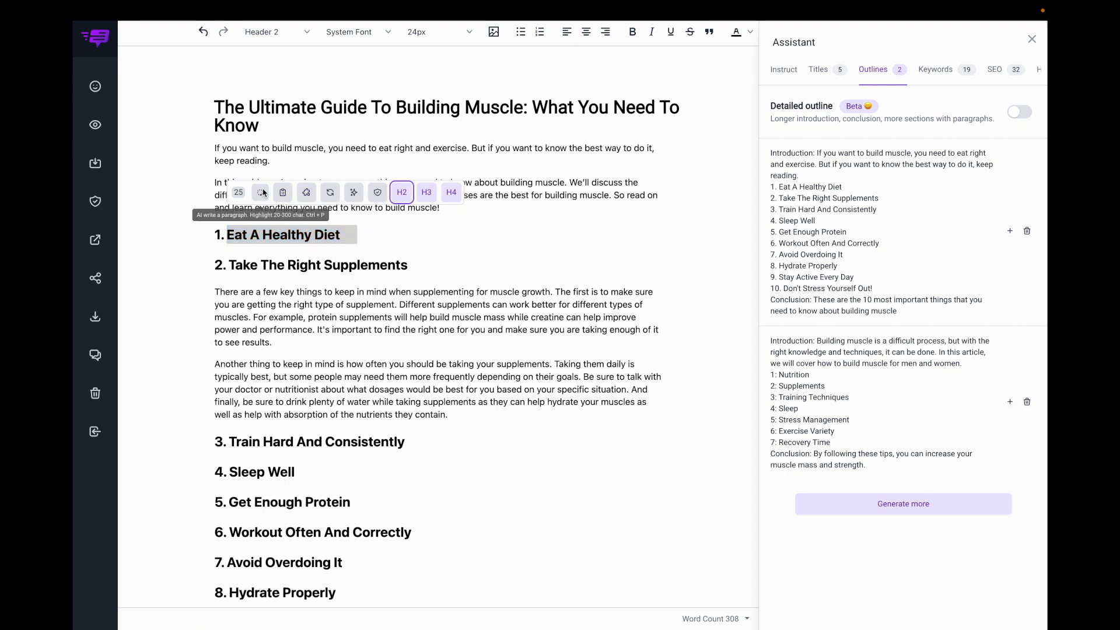
{"action": "left_click", "coordinate": [261, 192]}
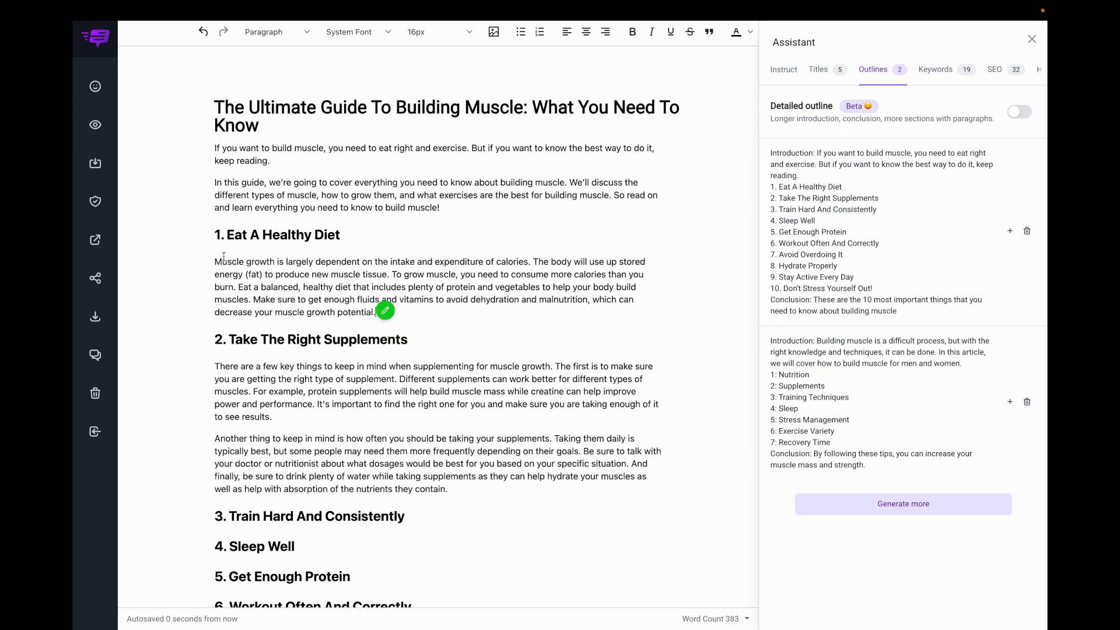
Replace the Eat A Healthy Diet paragraph with an AI-rewritten version.
{"action": "left_click_drag", "start_coordinate": [214, 261], "coordinate": [376, 312]}
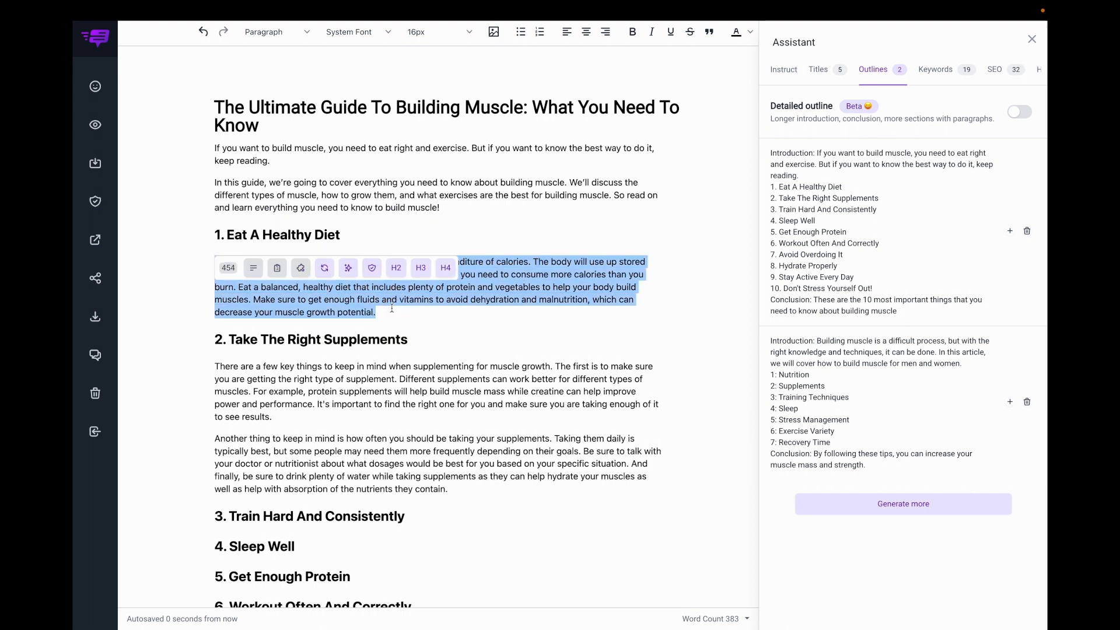
{"action": "mouse_move", "coordinate": [323, 268]}
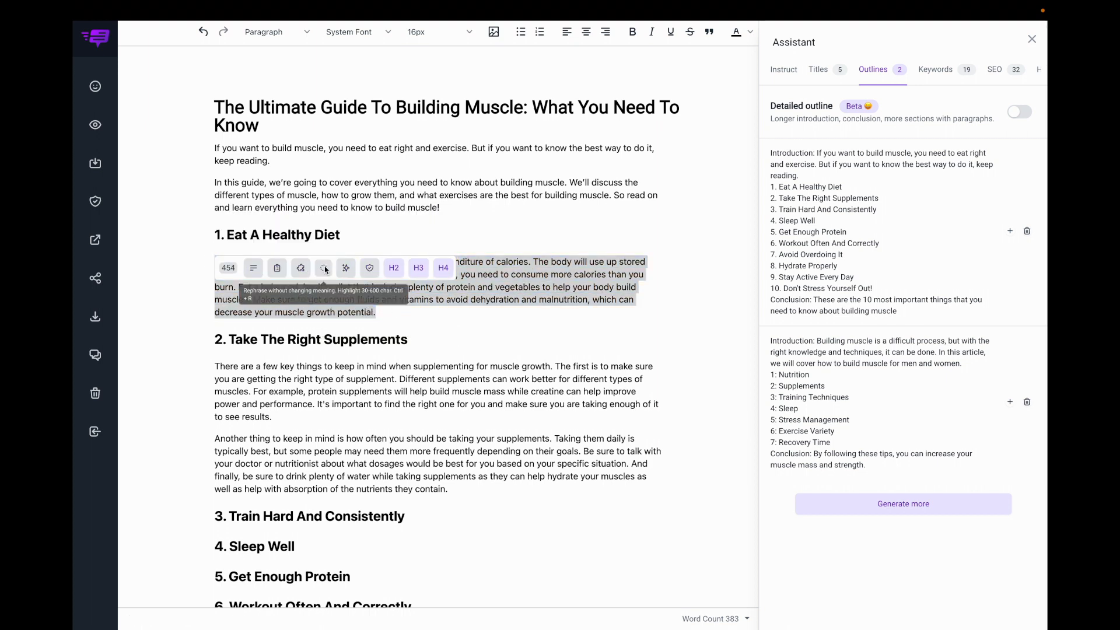
{"action": "left_click", "coordinate": [324, 267]}
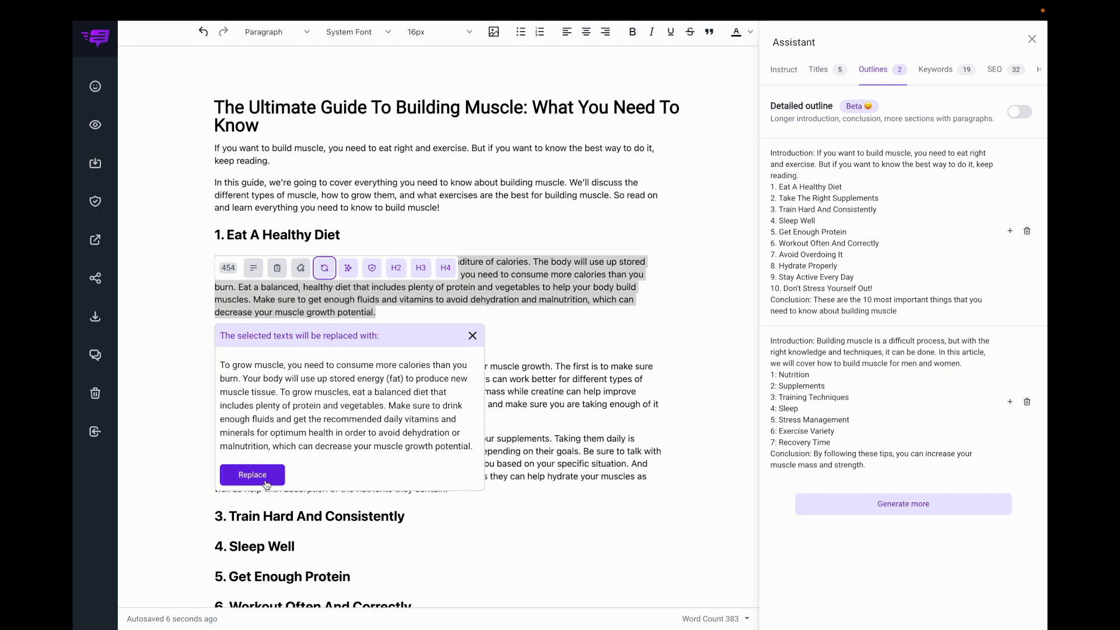
{"action": "left_click", "coordinate": [252, 475]}
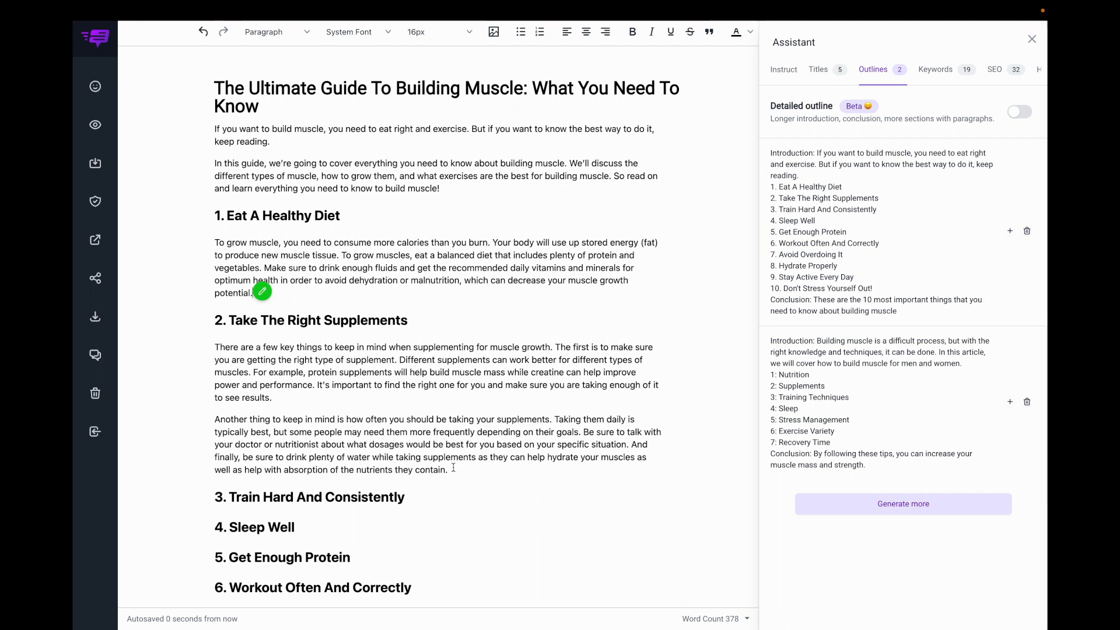
Replace the second Take The Right Supplements paragraph with a condensed rewrite.
{"action": "left_click_drag", "start_coordinate": [214, 419], "coordinate": [448, 470]}
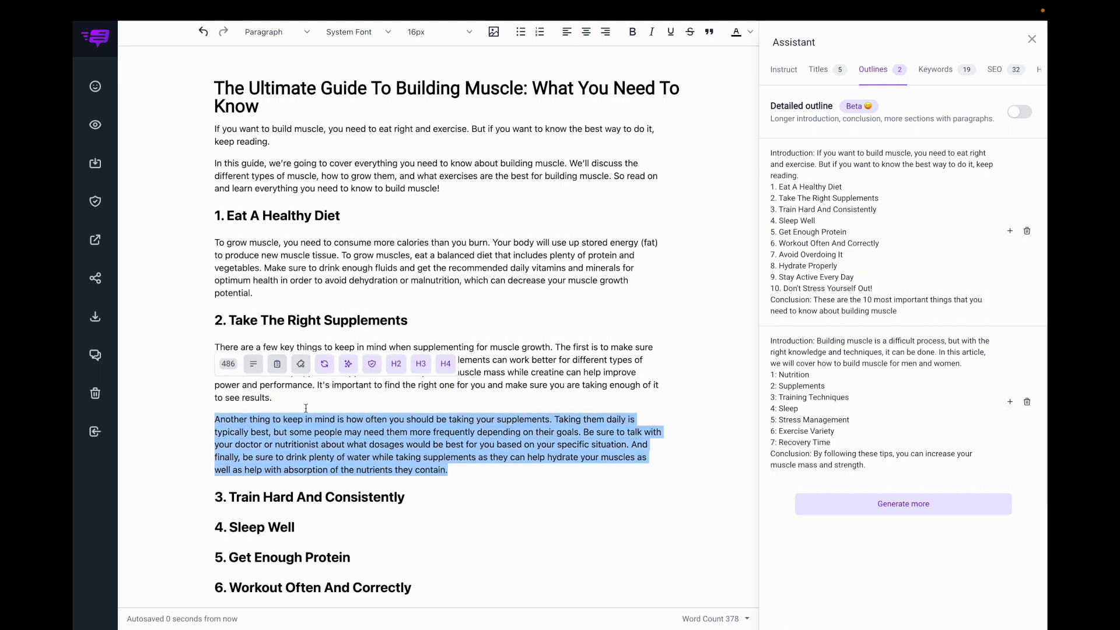
{"action": "left_click", "coordinate": [348, 359]}
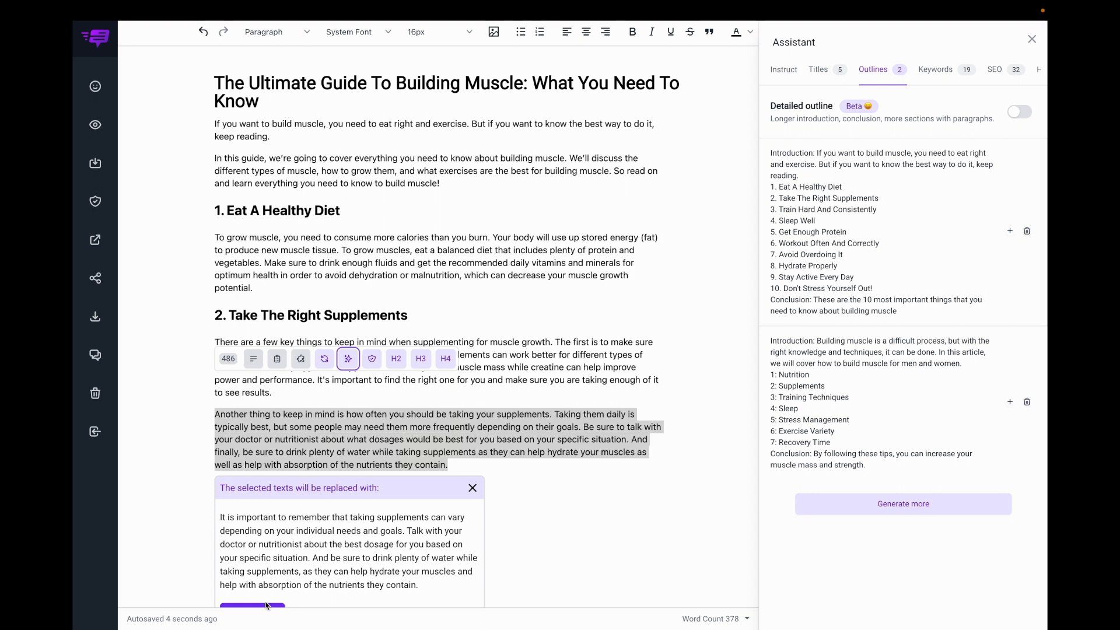
{"action": "left_click", "coordinate": [252, 608]}
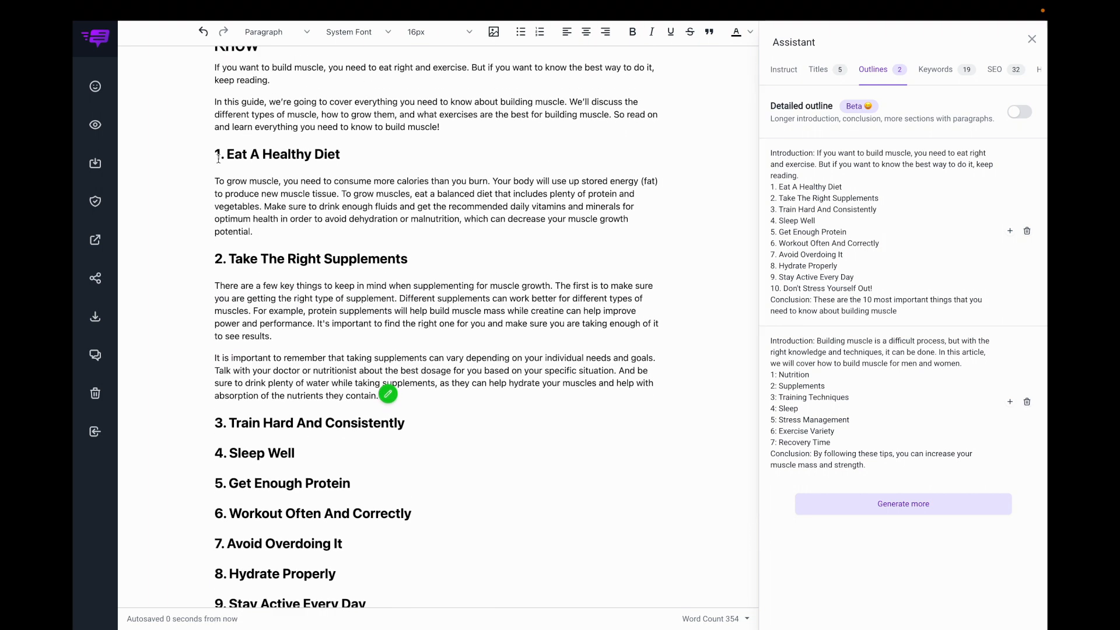
Run the plagiarism checker on both Supplements paragraphs, then restore the writing assistant panel.
{"action": "left_click_drag", "start_coordinate": [217, 154], "coordinate": [252, 232]}
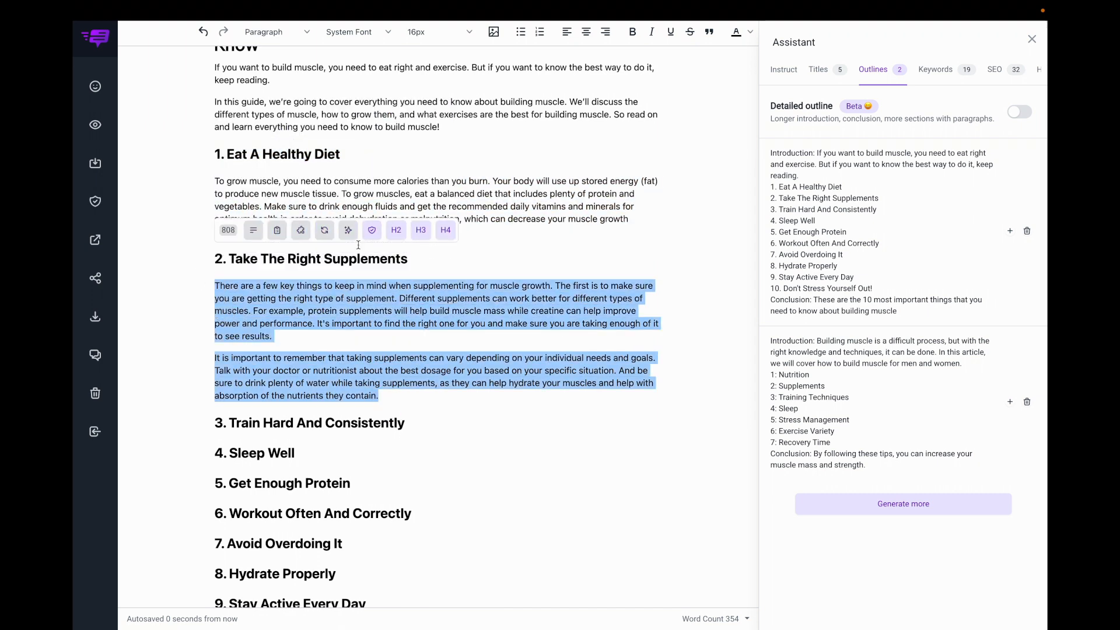
{"action": "left_click", "coordinate": [371, 230]}
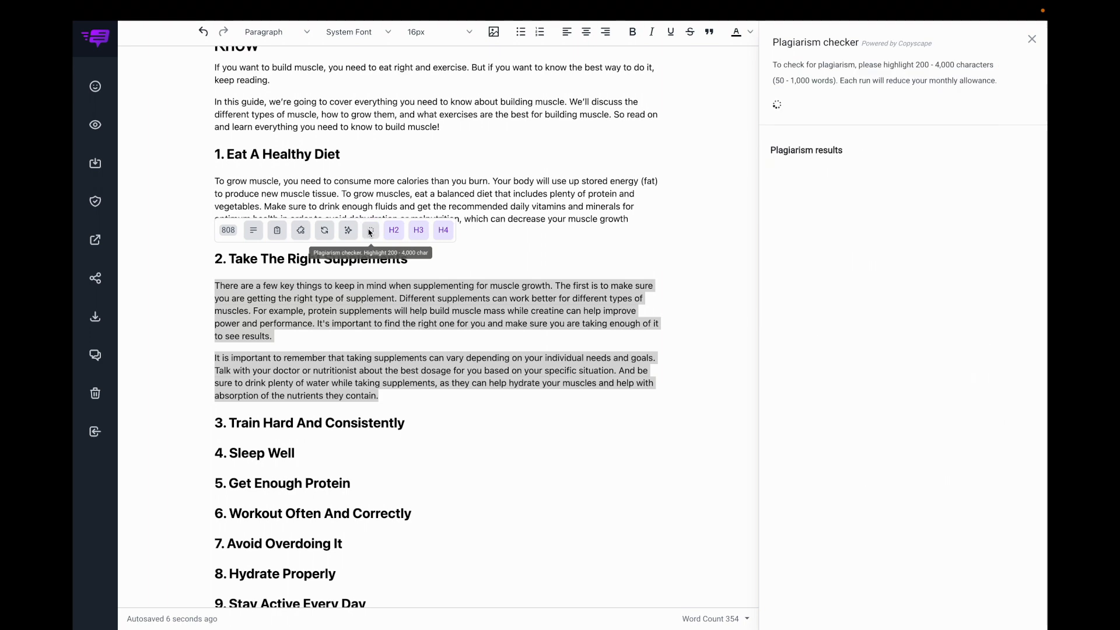
{"action": "left_click", "coordinate": [371, 231]}
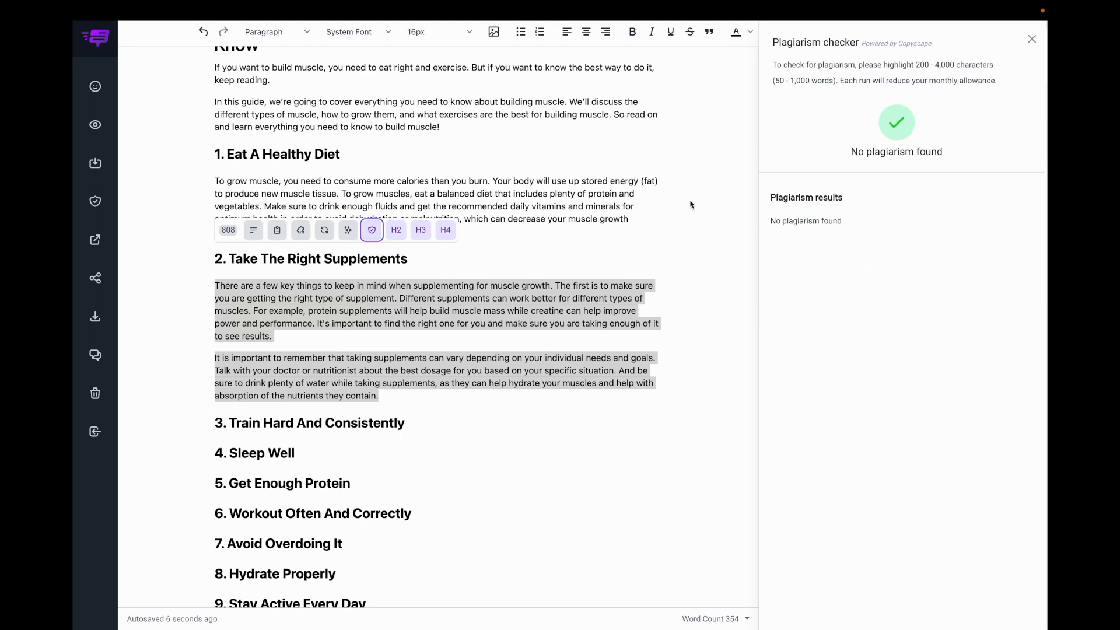
{"action": "mouse_move", "coordinate": [94, 88]}
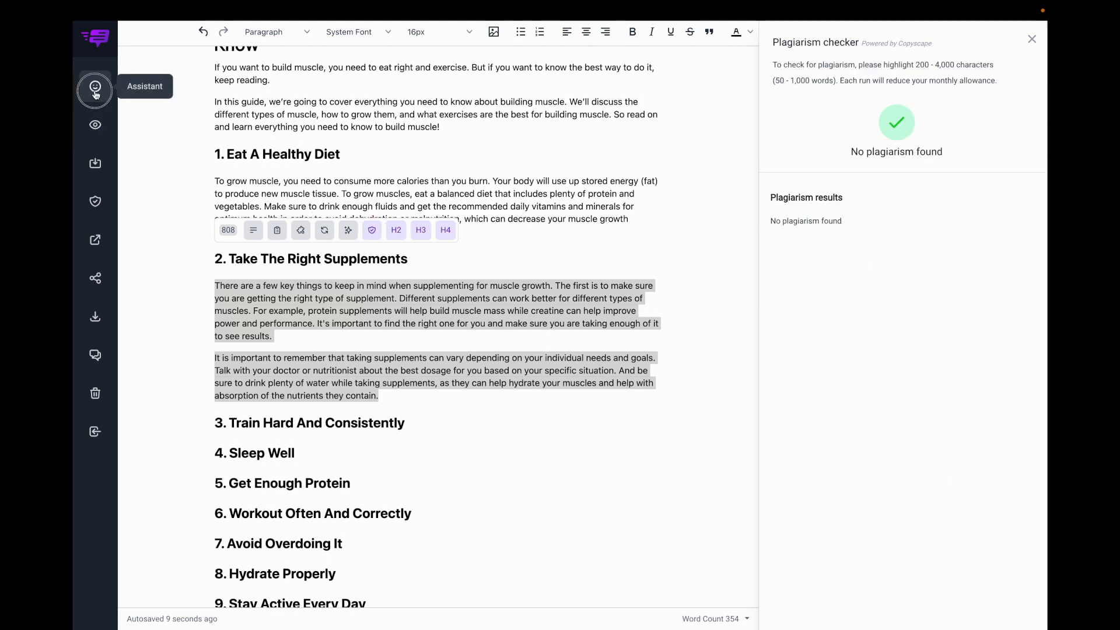
{"action": "left_click", "coordinate": [94, 86]}
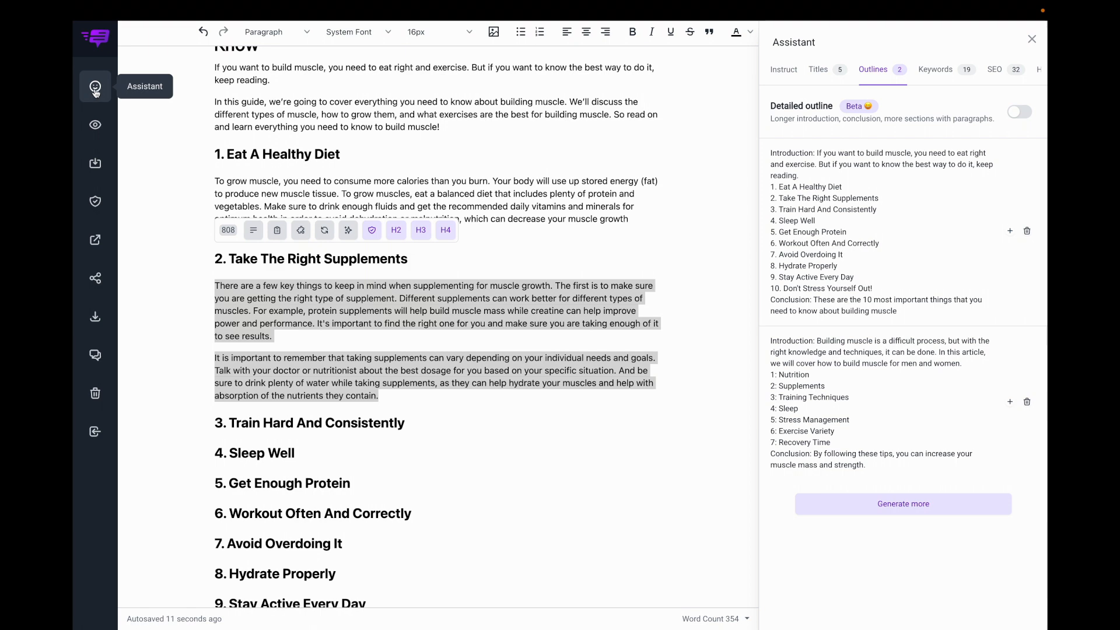
{"action": "left_click", "coordinate": [1032, 39]}
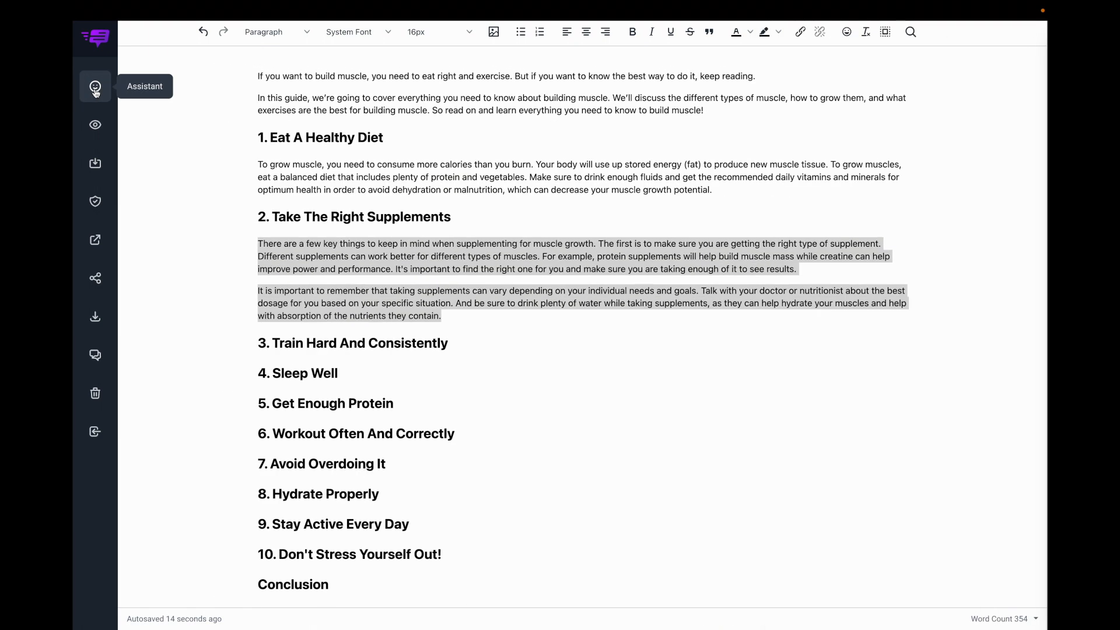
{"action": "scroll", "scroll_direction": "up", "scroll_amount": 3}
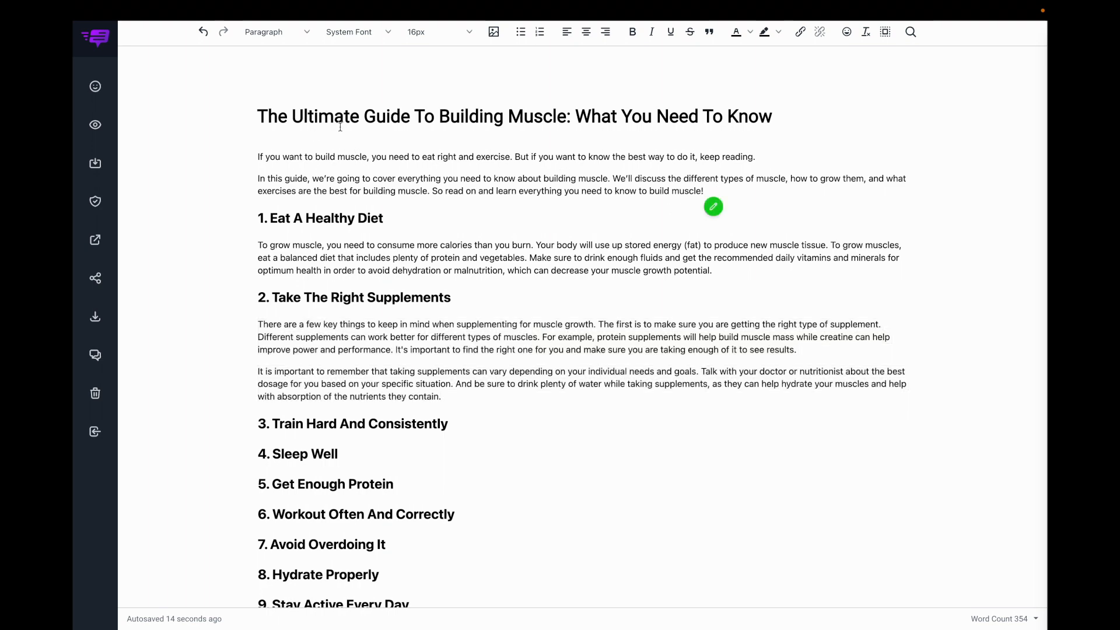
{"action": "left_click", "coordinate": [95, 86]}
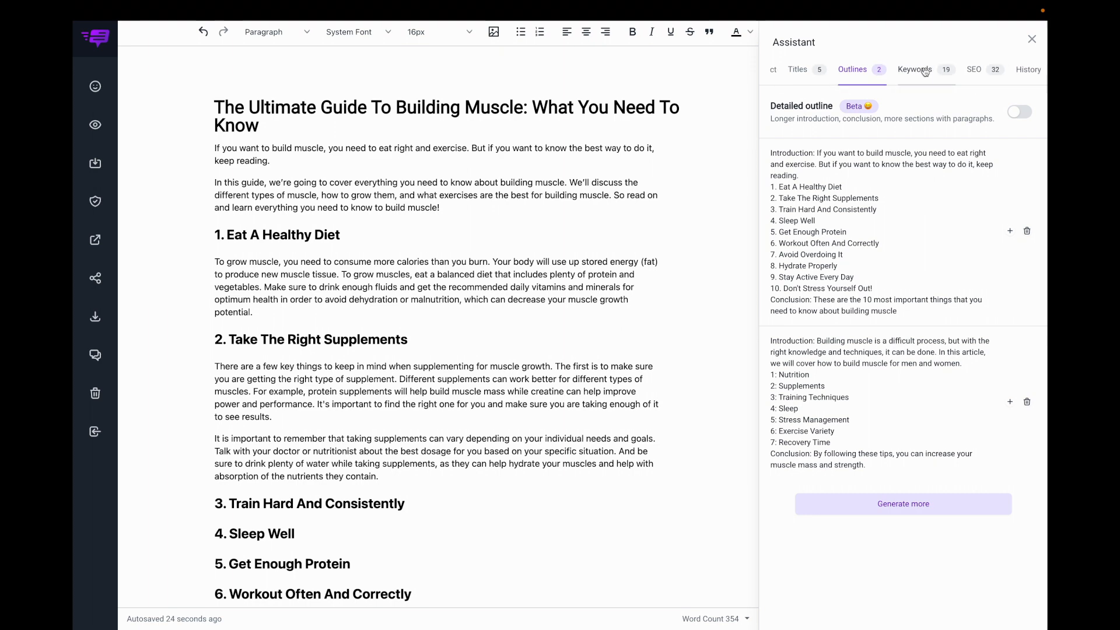
Set the featured image to the Unsplash photo of a man doing a push-up on grass.
{"action": "left_click", "coordinate": [974, 70]}
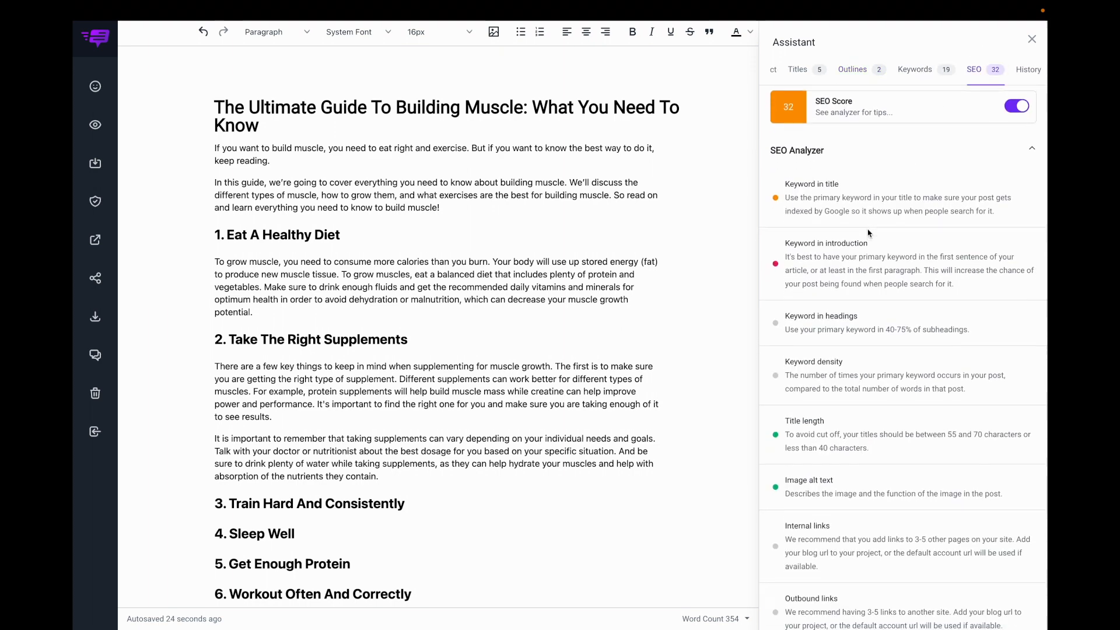
{"action": "scroll", "scroll_direction": "down", "scroll_amount": 3}
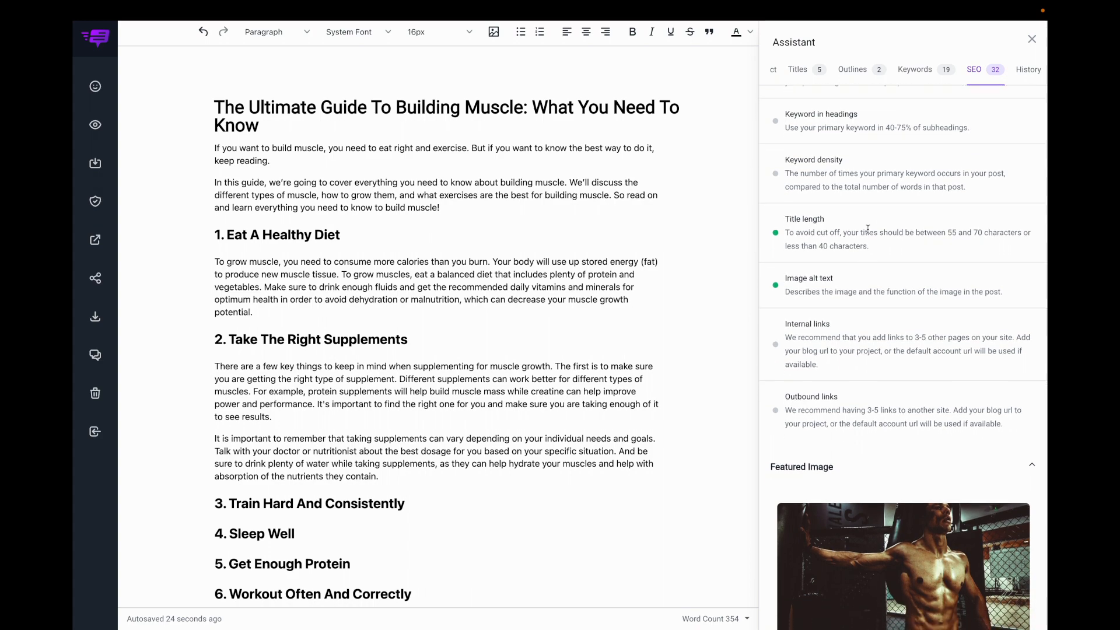
{"action": "scroll", "scroll_direction": "down", "scroll_amount": 3}
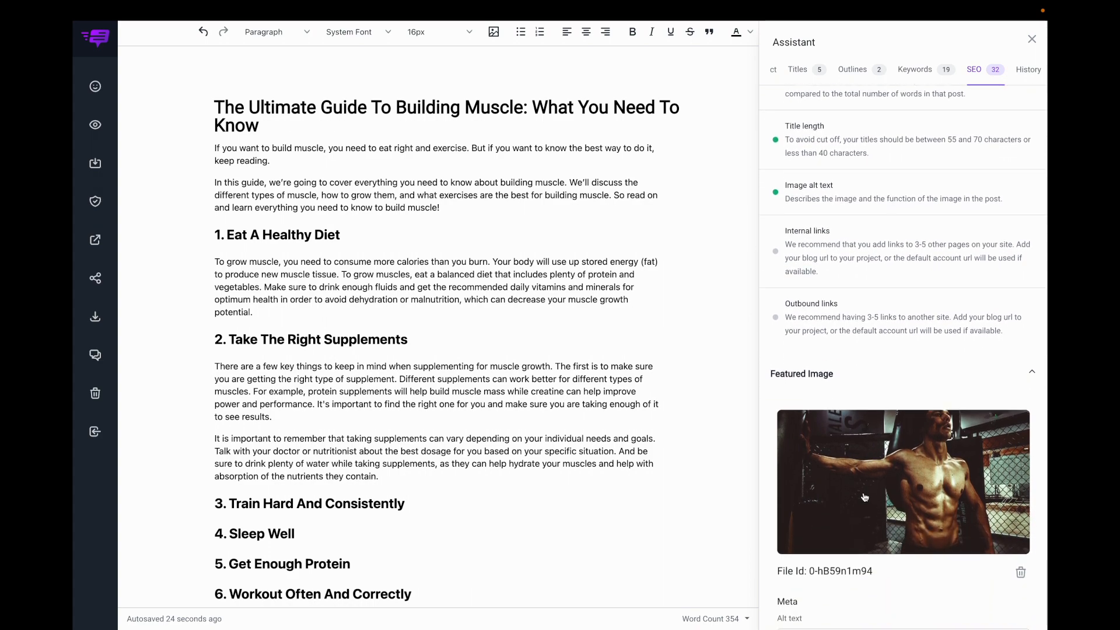
{"action": "left_click", "coordinate": [902, 481]}
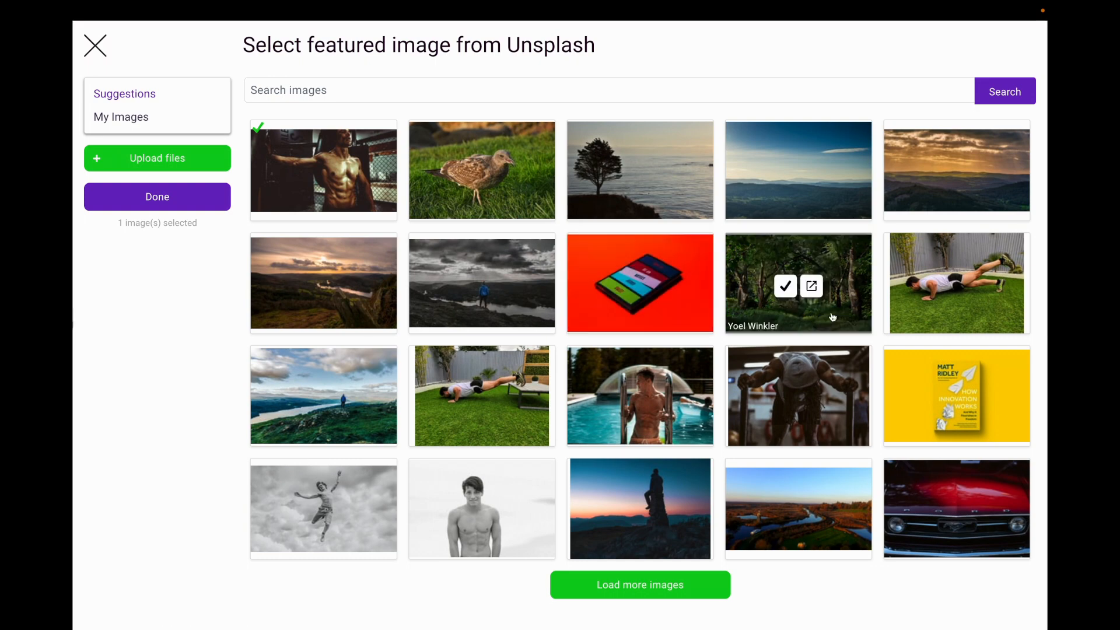
{"action": "left_click", "coordinate": [157, 197]}
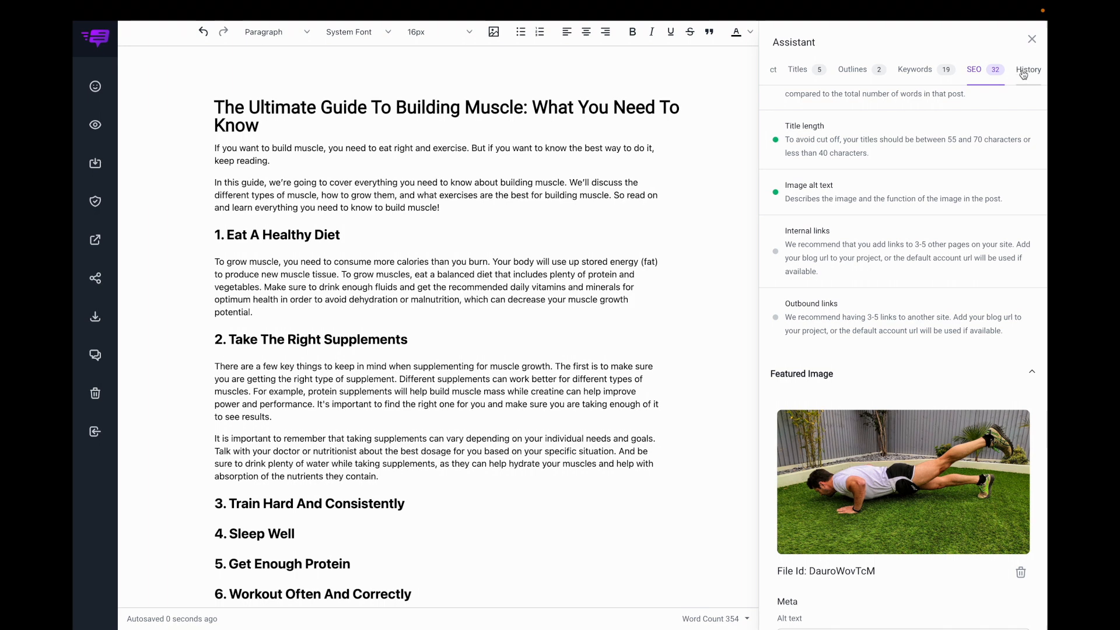
Preview the article with its push-up image, return to editing, and close the help chat.
{"action": "left_click", "coordinate": [1028, 69]}
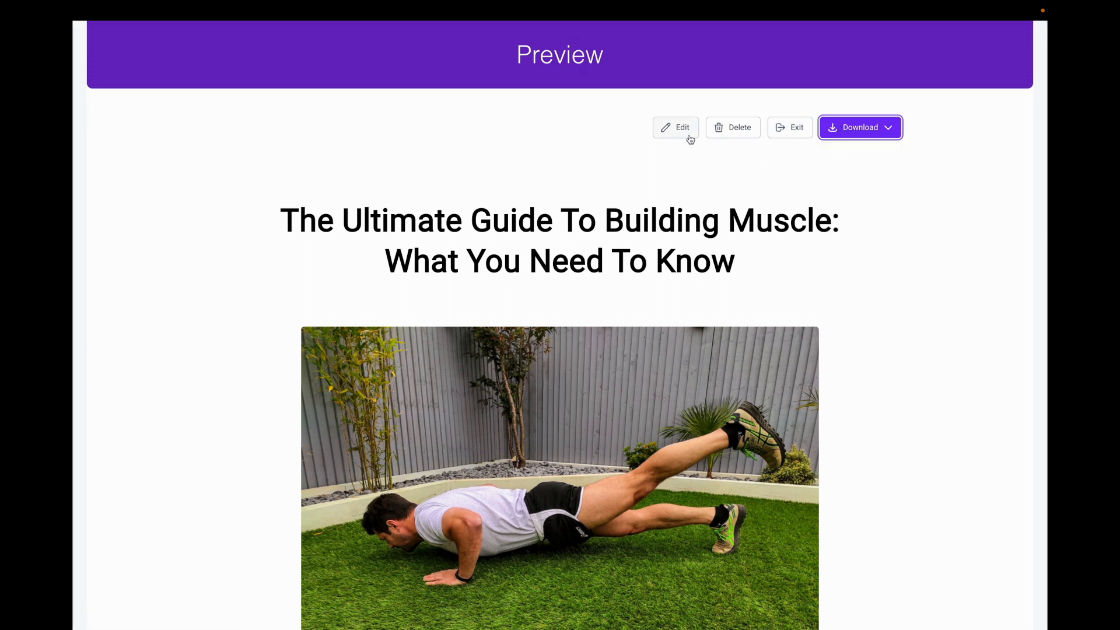
{"action": "left_click", "coordinate": [676, 128]}
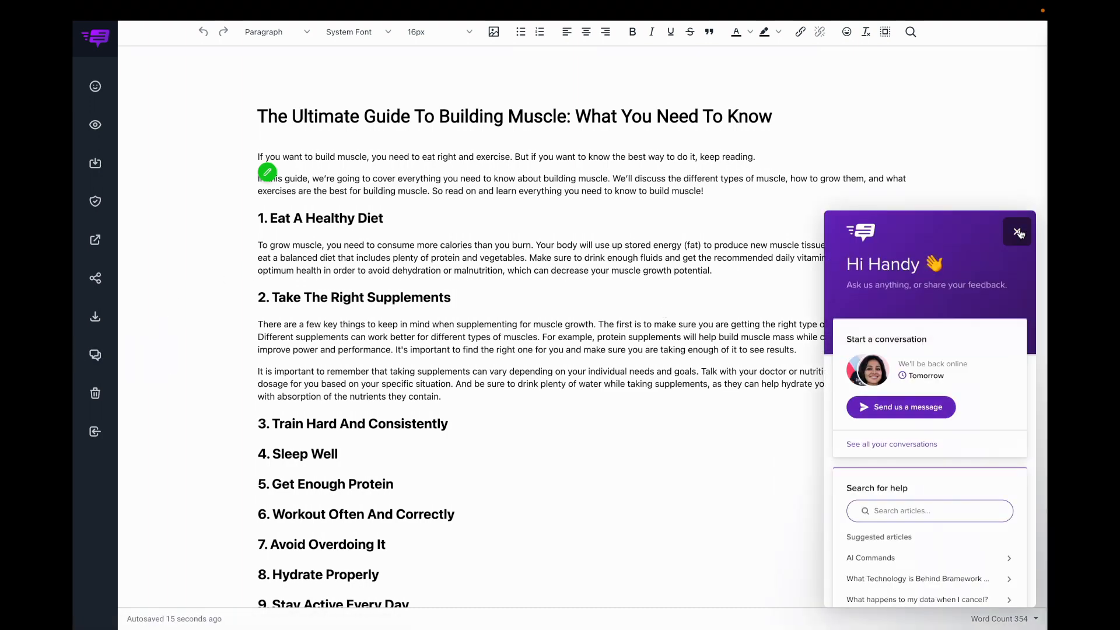
{"action": "left_click", "coordinate": [1018, 231]}
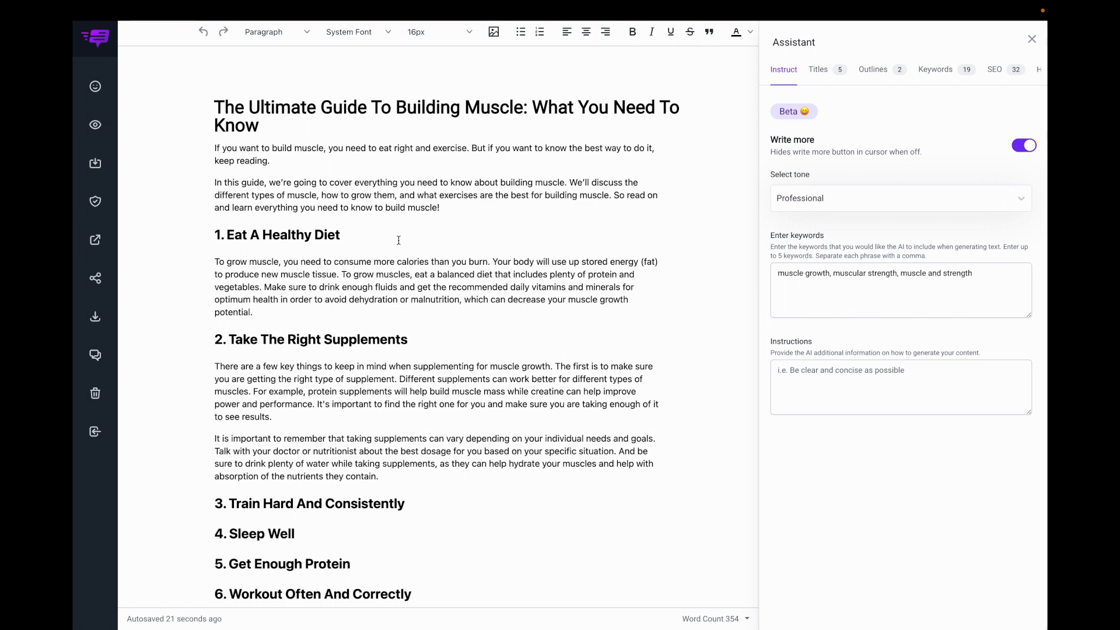